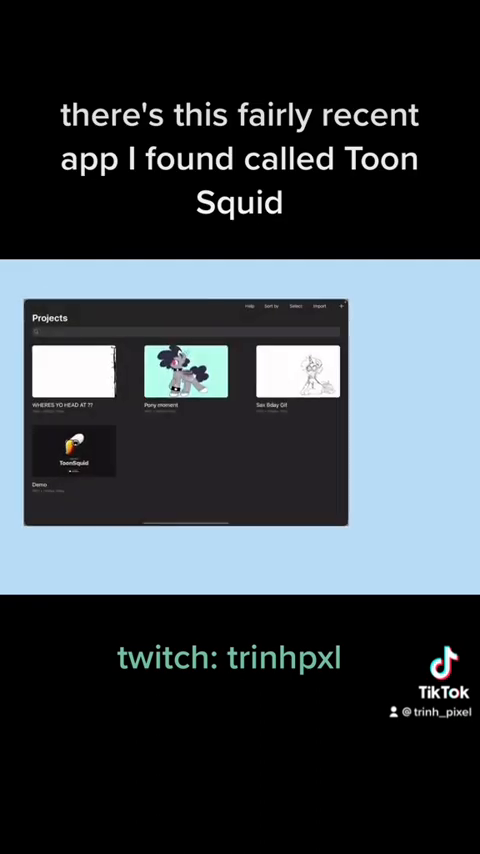
- Create a new project from the gallery's New Project dialog
{"action": "left_click", "coordinate": [340, 306]}
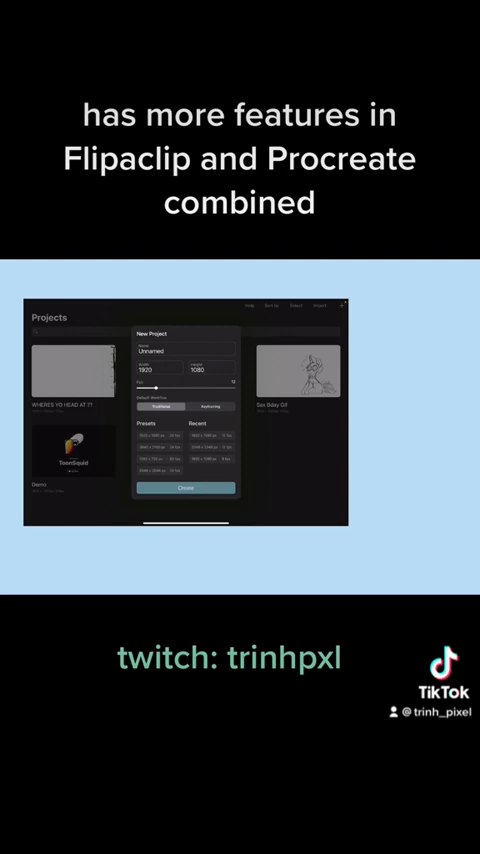
{"action": "left_click", "coordinate": [184, 488]}
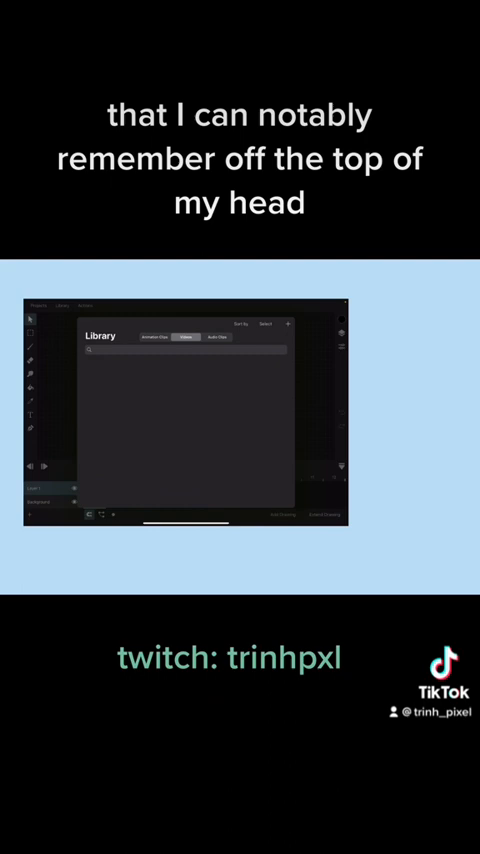
- From the Library's Import menu, choose Import from Photos to bring up the picker
{"action": "left_click", "coordinate": [290, 328]}
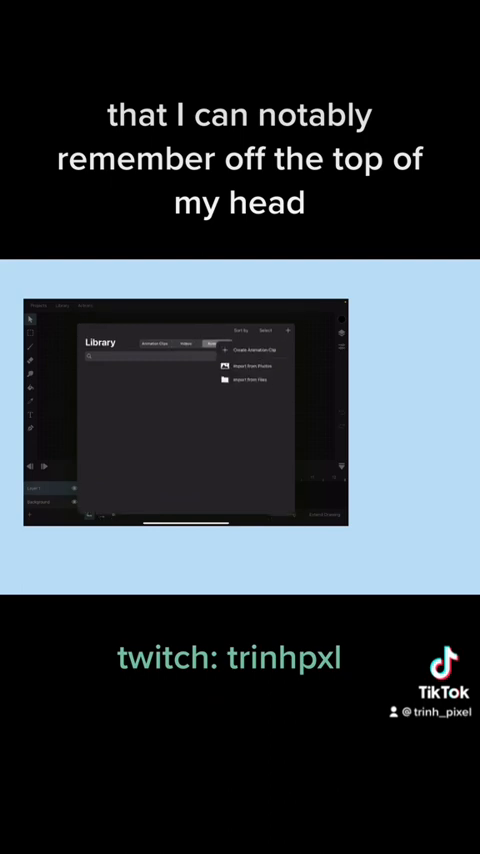
{"action": "left_click", "coordinate": [250, 364]}
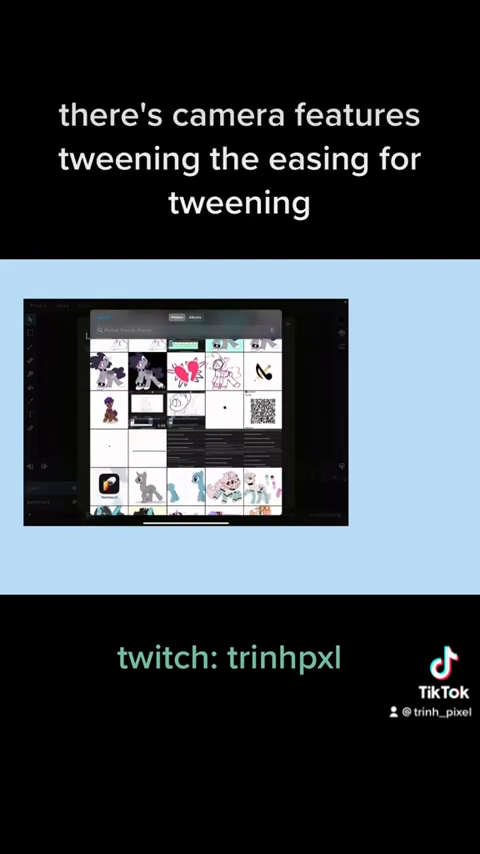